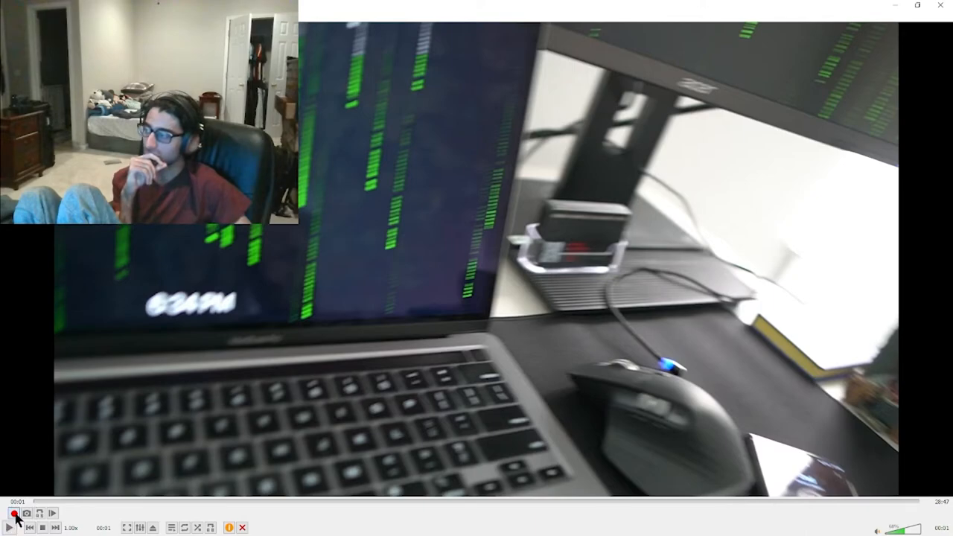
Step: Resume the vlog and let it play on toward the microphone desk scene
left_click(9, 512)
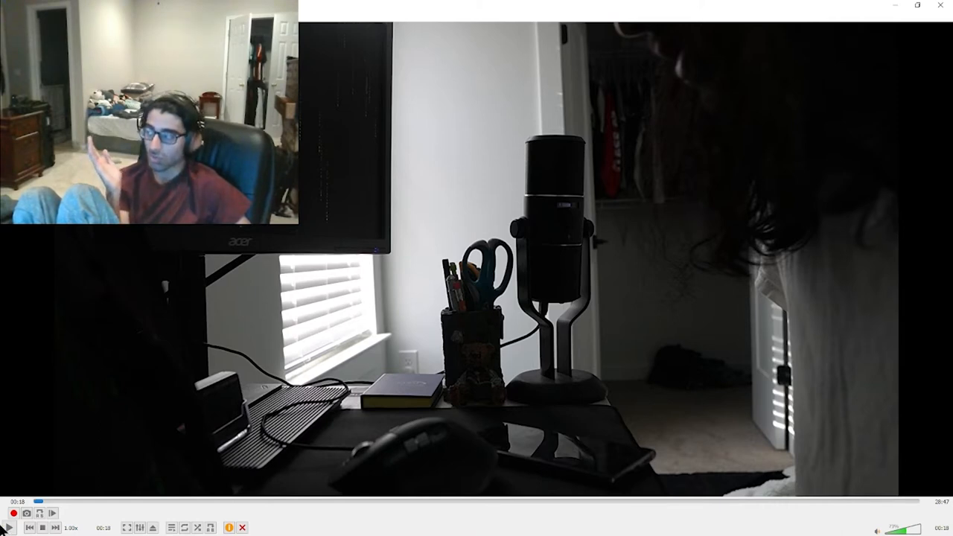
mouse_move(7, 527)
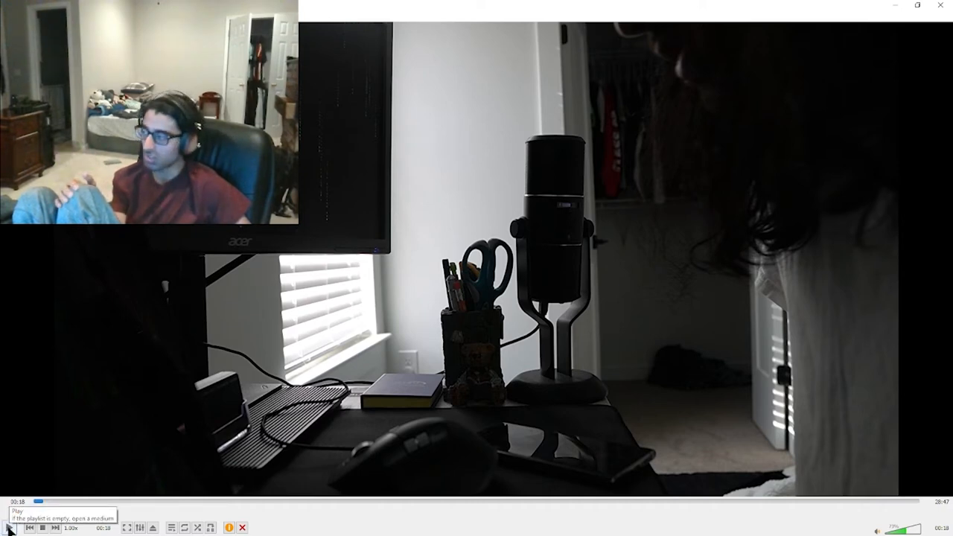
Step: Play the vlog through the desk-and-microphone scene past 2:30, then pause it
left_click(10, 527)
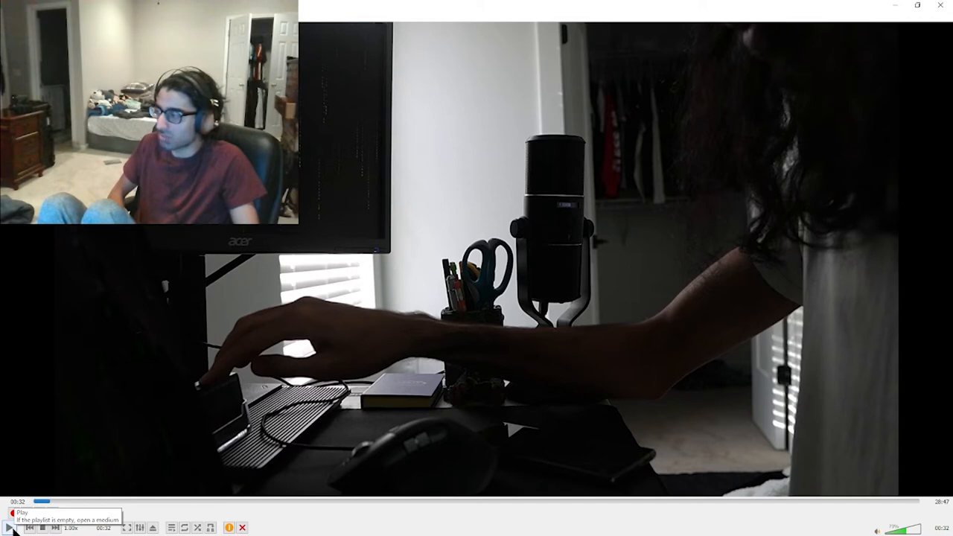
left_click(9, 527)
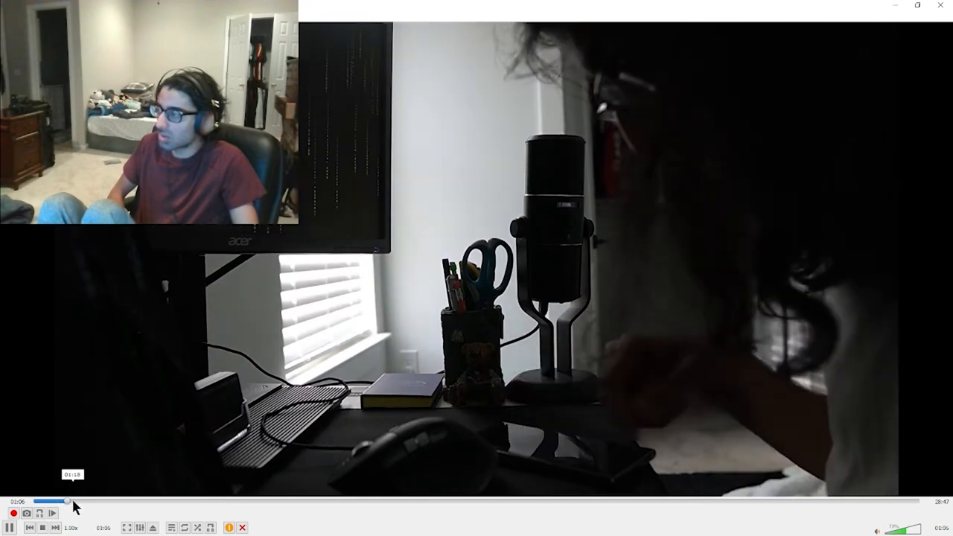
Step: Jump ahead on the seek bar to the person leaning over the desk typing
left_click(50, 512)
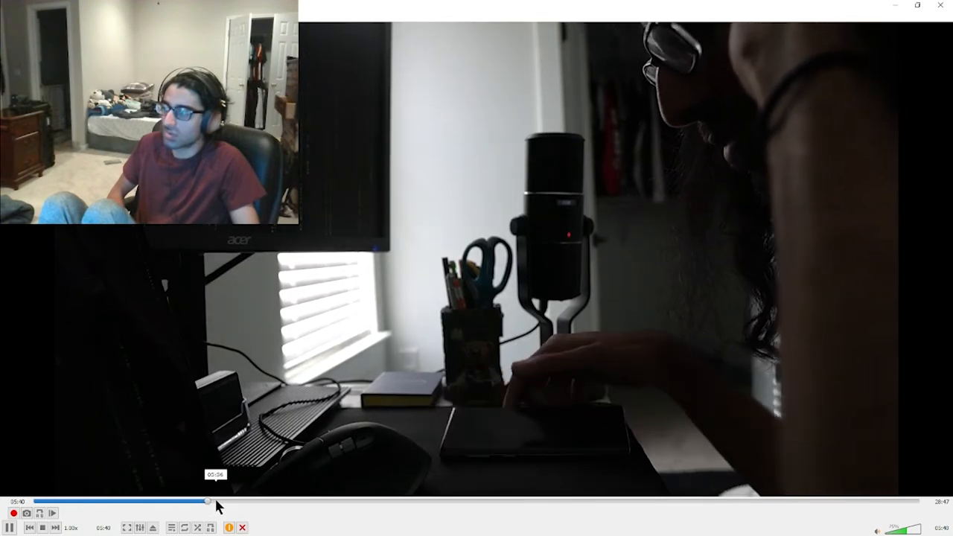
Step: Pause and resume the vlog repeatedly while it plays on past six and a half minutes
left_click(9, 527)
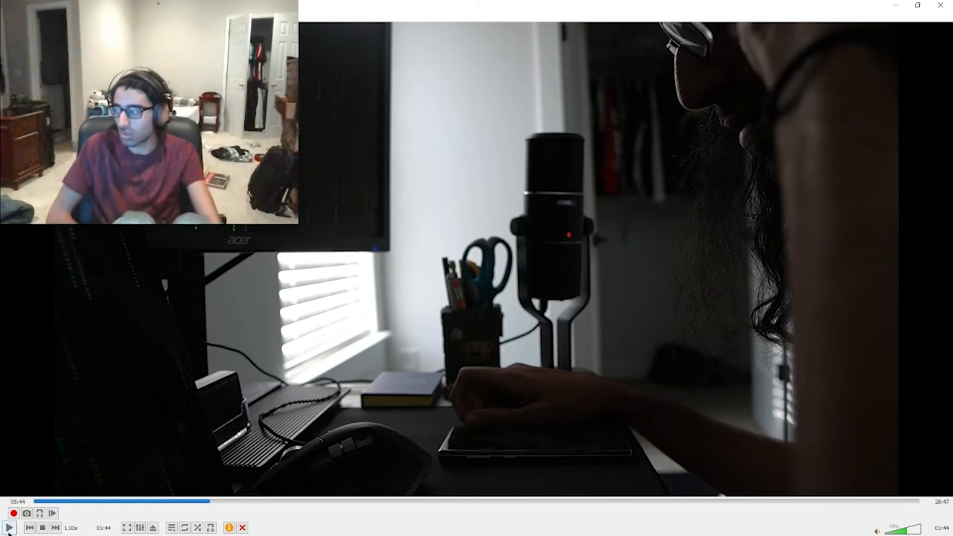
left_click(9, 527)
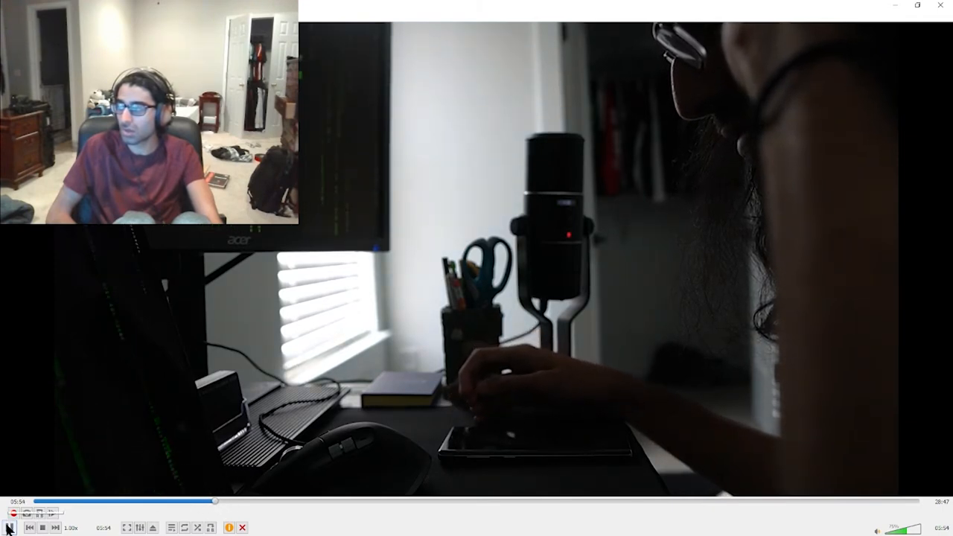
left_click(12, 512)
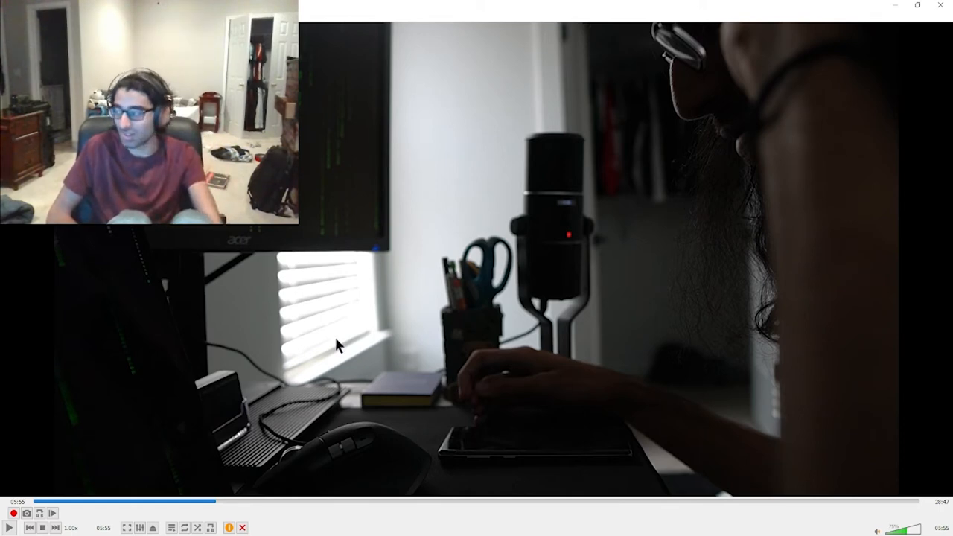
mouse_move(9, 527)
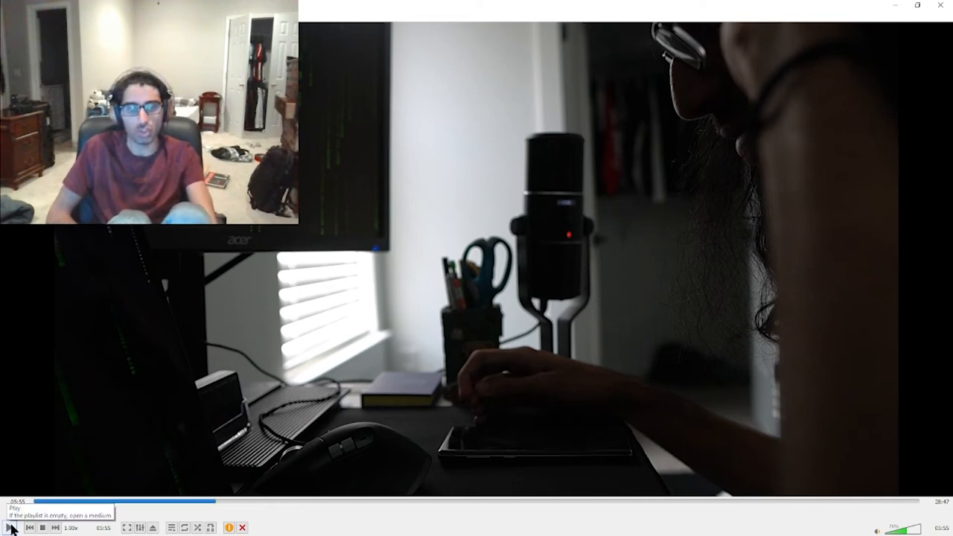
left_click(12, 527)
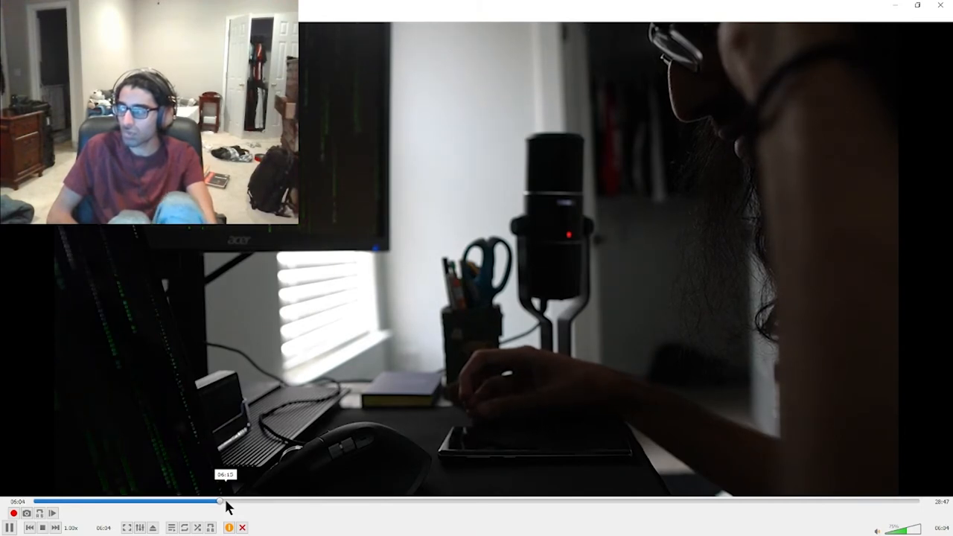
left_click(9, 527)
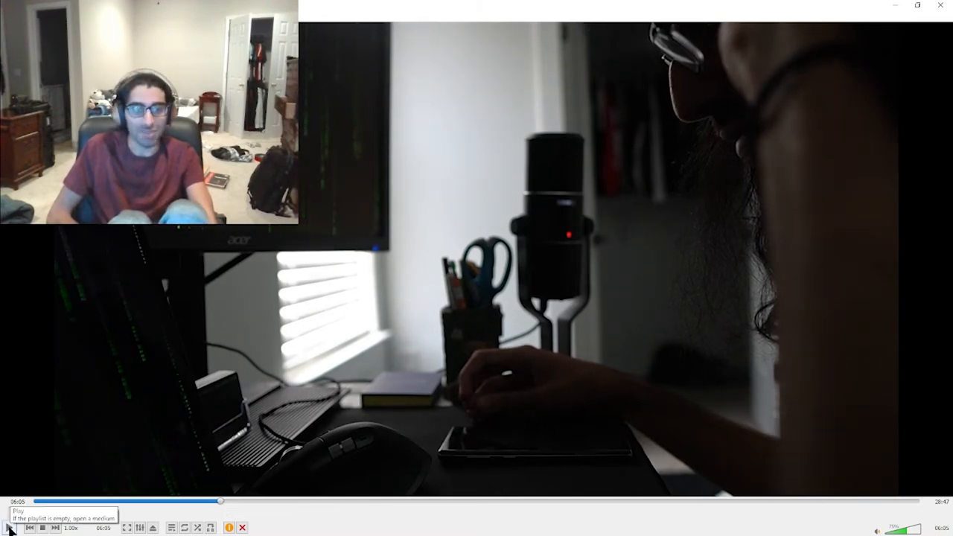
left_click(11, 527)
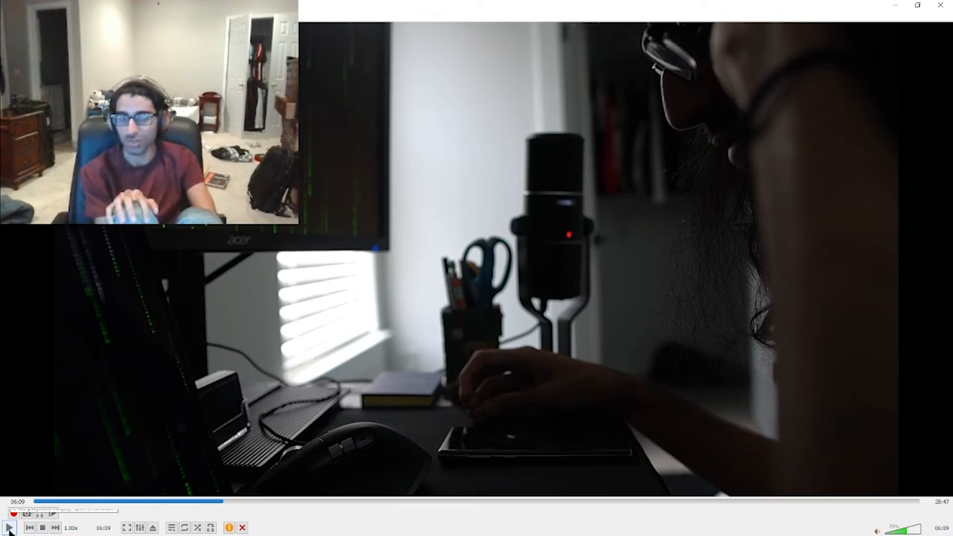
left_click(10, 527)
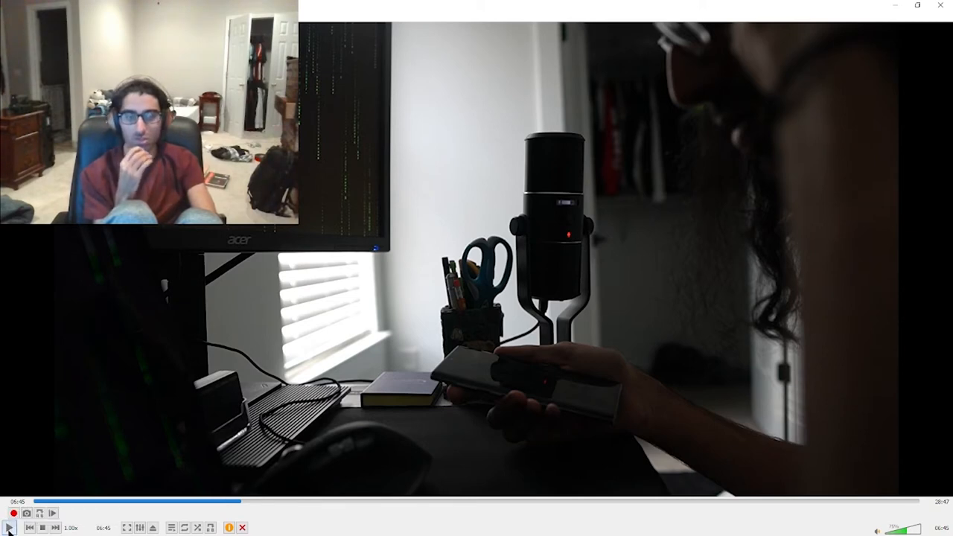
left_click(9, 512)
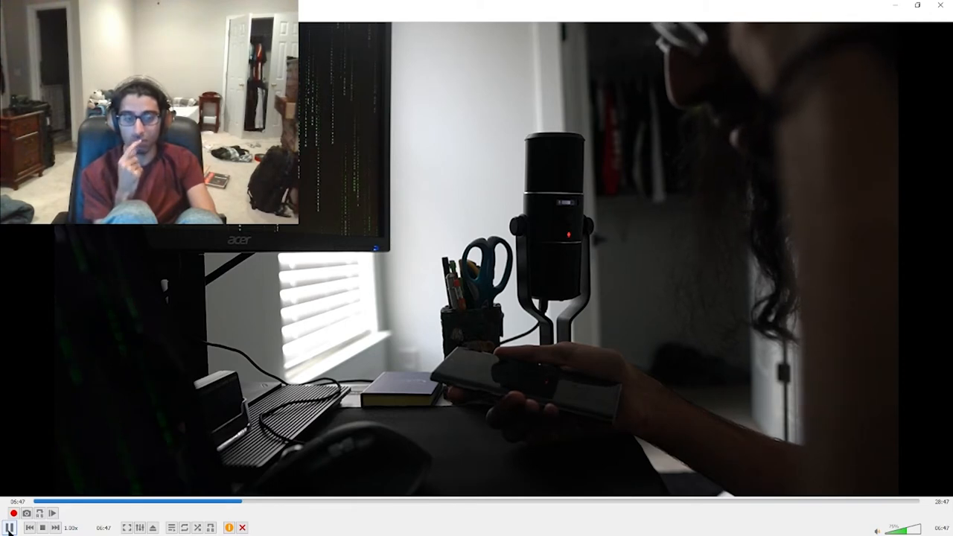
left_click(9, 527)
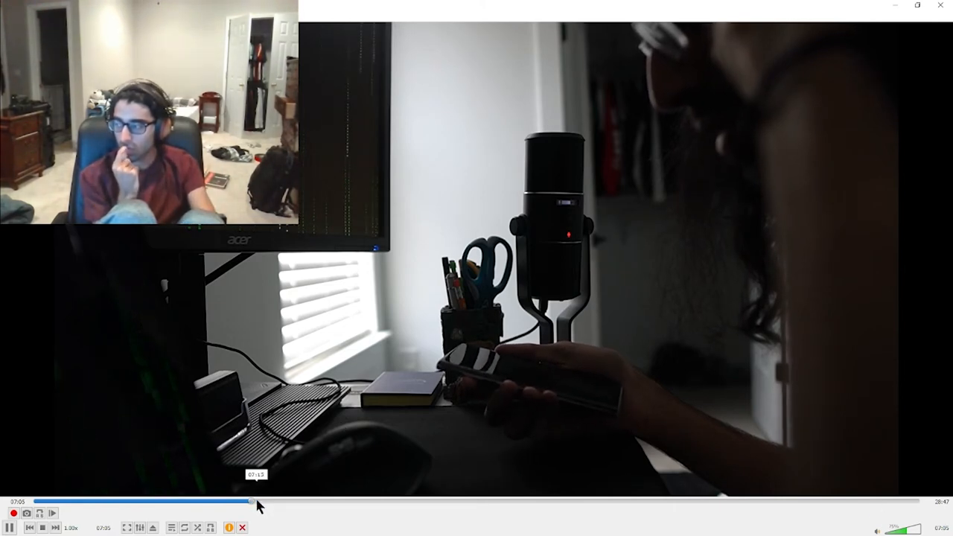
Step: Jump forward to the person holding a phone over the desk and keep it playing
left_click(256, 500)
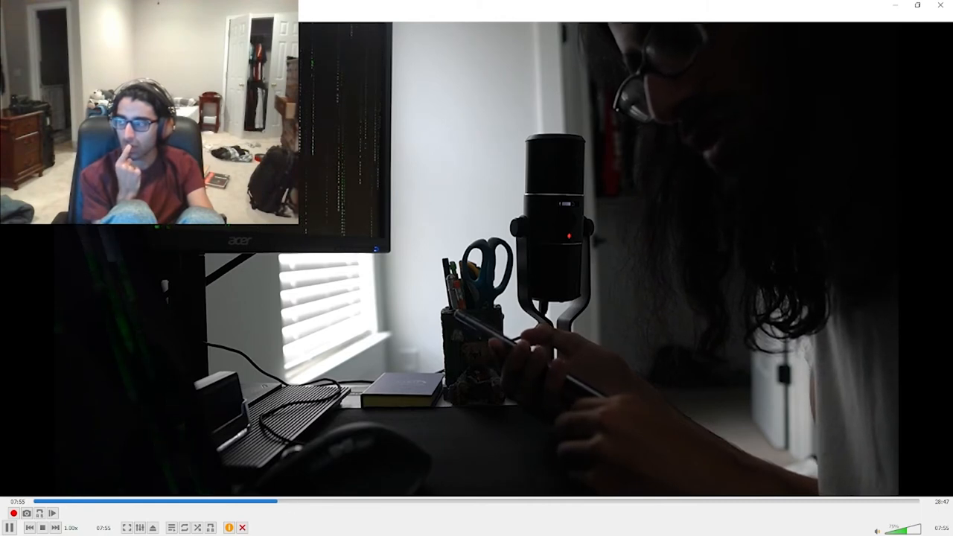
left_click(279, 500)
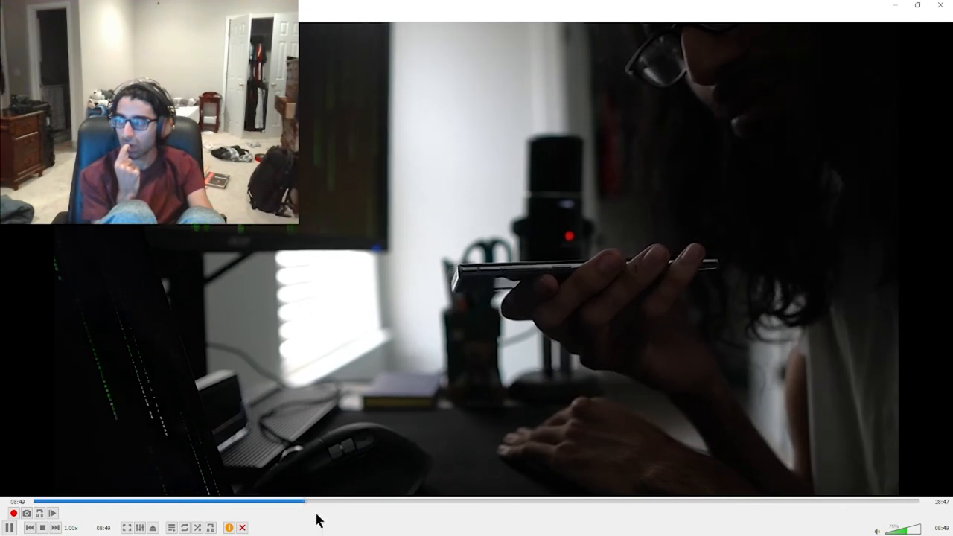
Step: Jump past nine minutes to the person raising the phone in profile
left_click(309, 500)
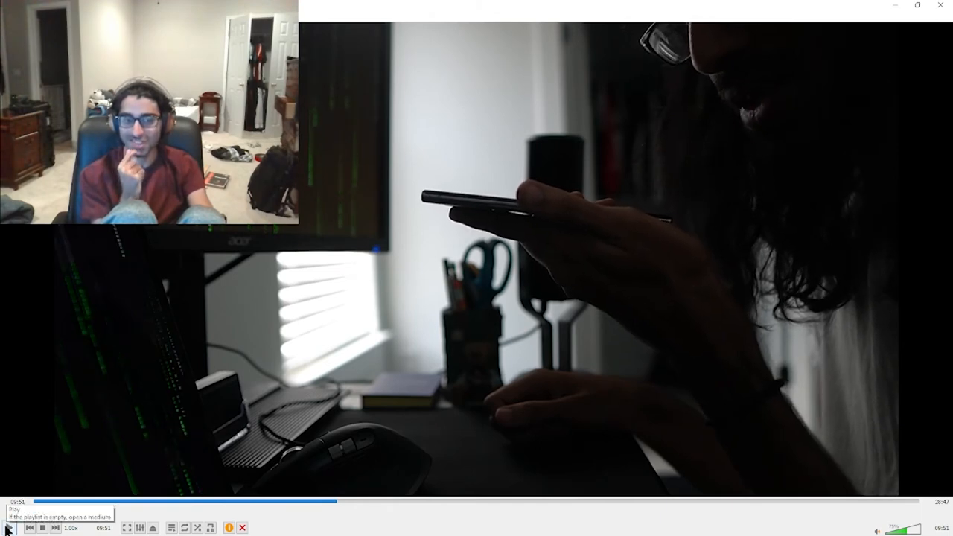
left_click(9, 527)
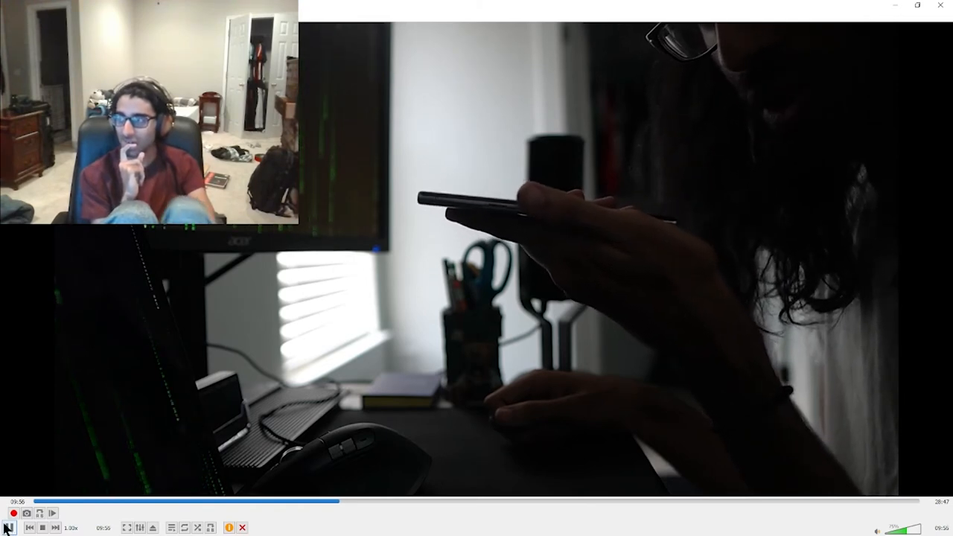
left_click(9, 512)
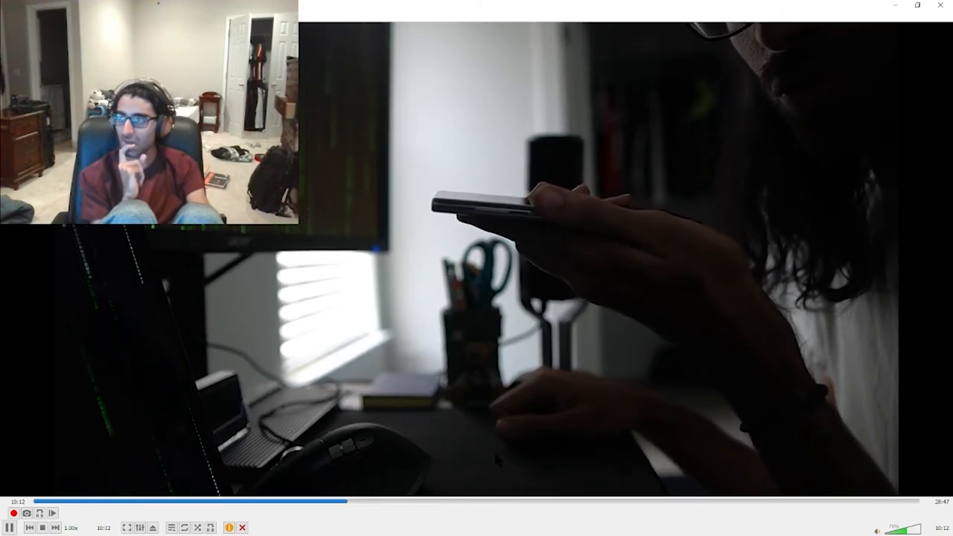
left_click(349, 500)
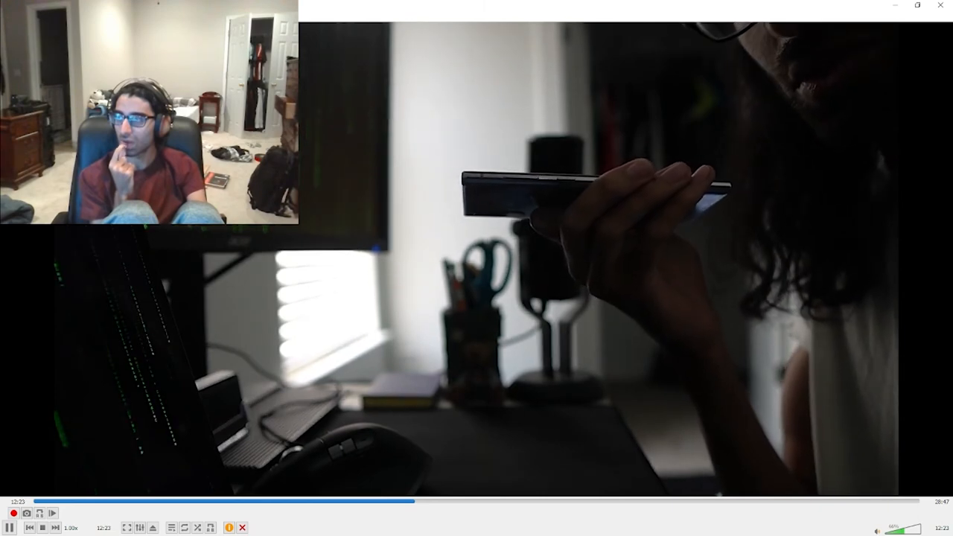
left_click(414, 500)
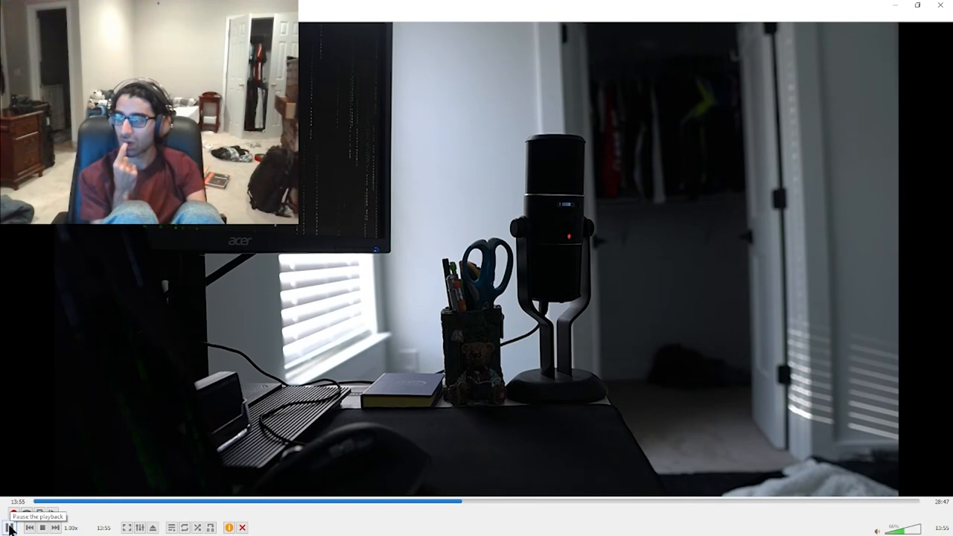
left_click(10, 527)
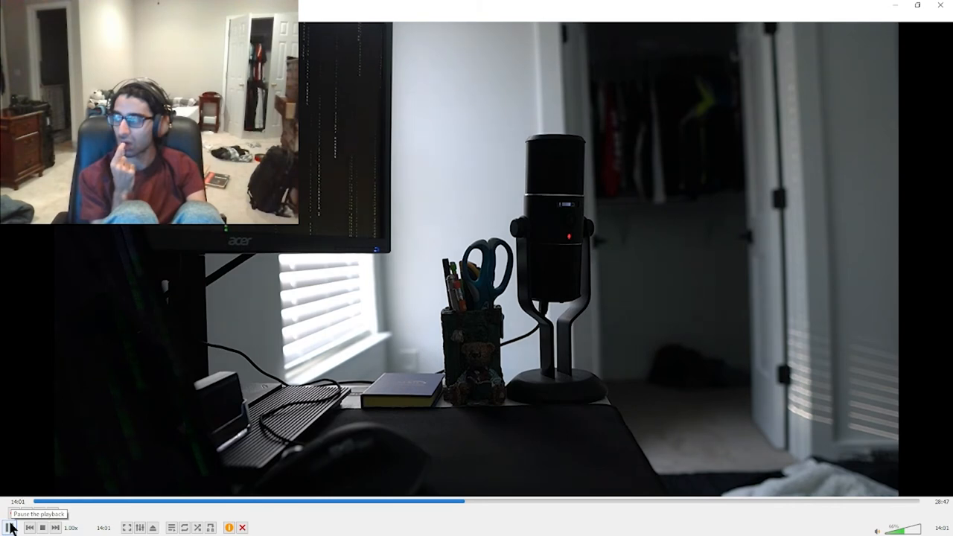
left_click(9, 526)
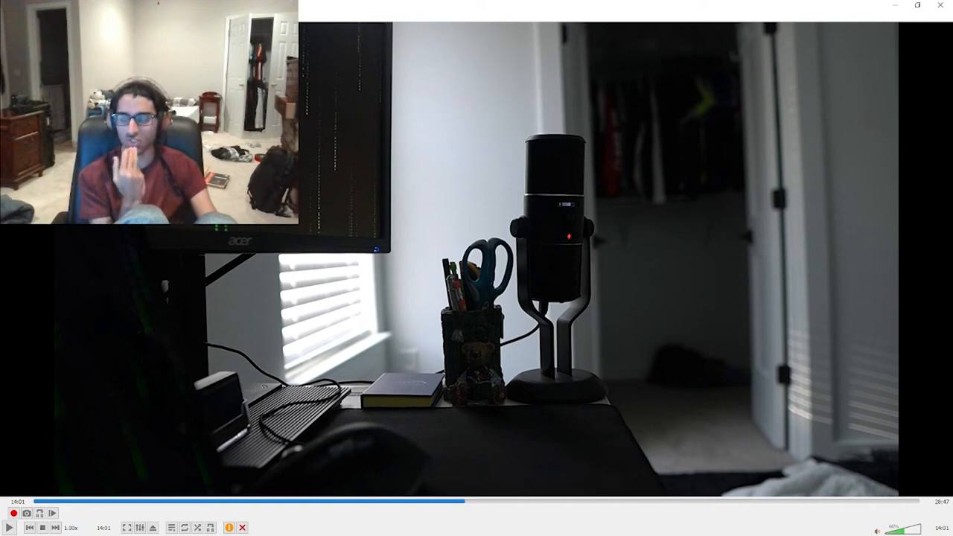
mouse_move(835, 320)
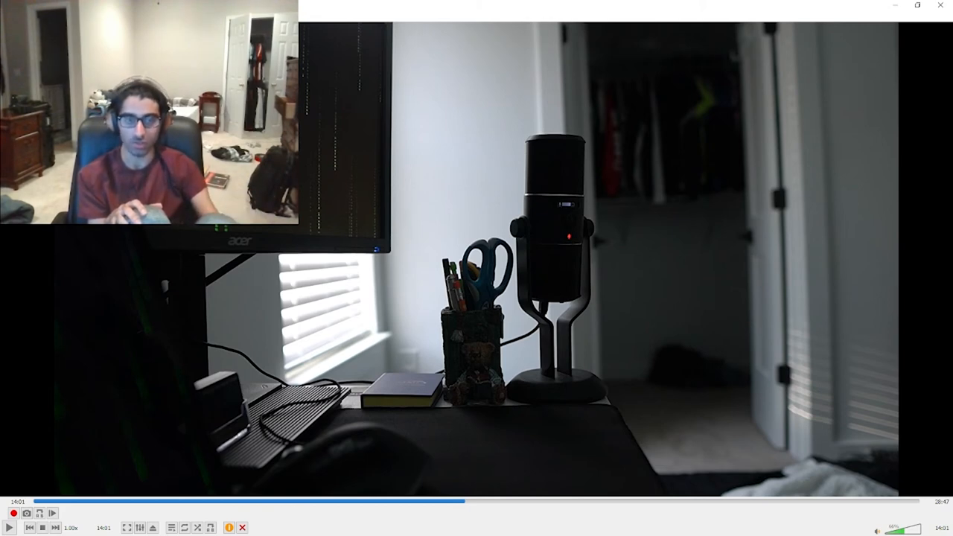
mouse_move(834, 318)
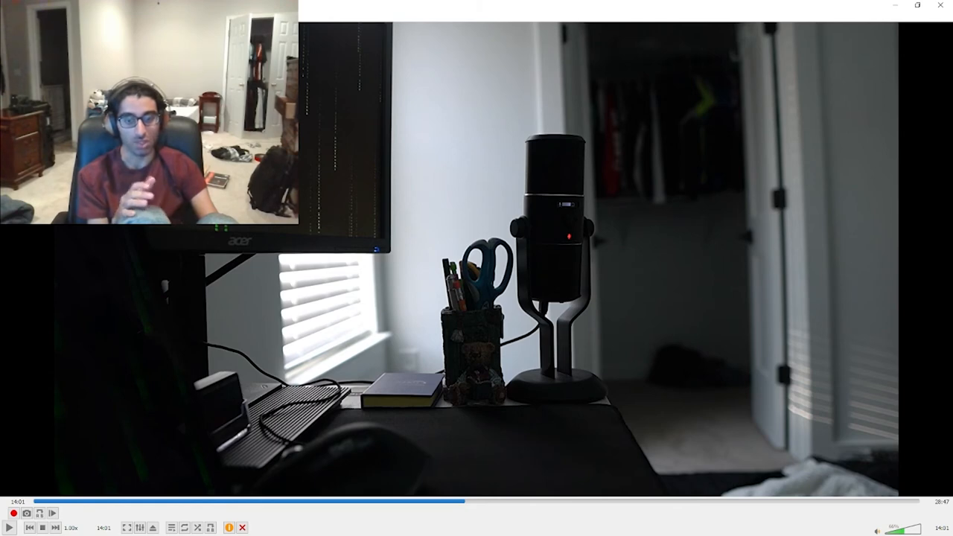
mouse_move(838, 312)
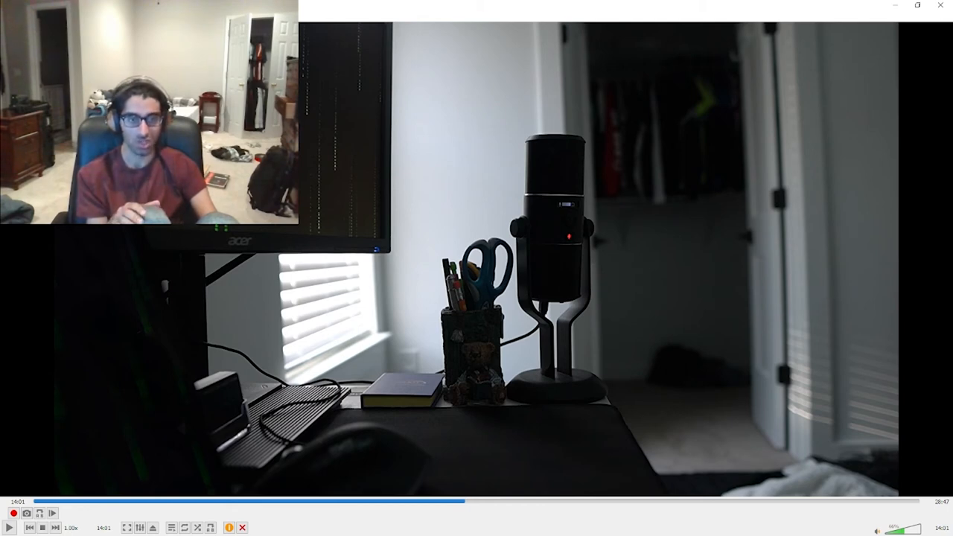
mouse_move(831, 303)
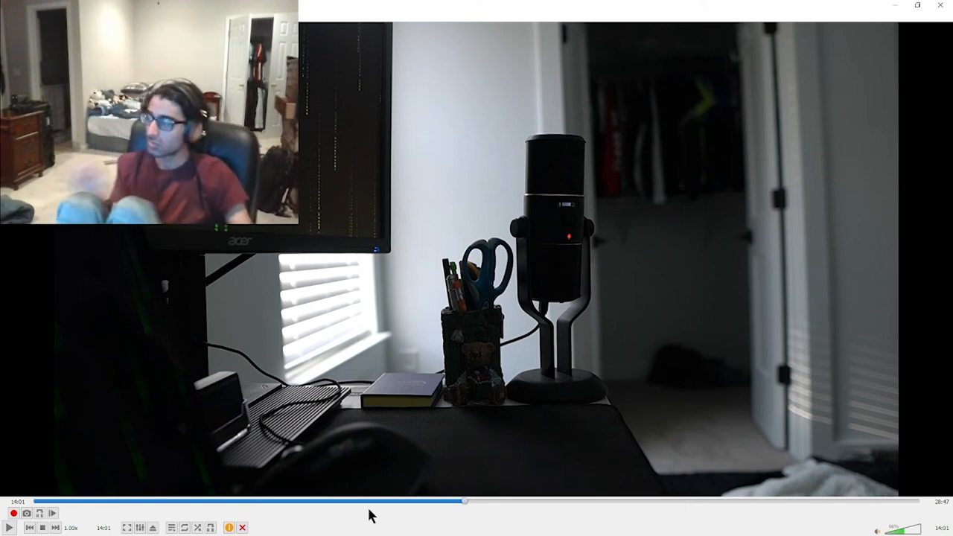
Step: Drag the seek slider slightly forward on the empty desk-and-microphone shot
left_click_drag(464, 500, 479, 500)
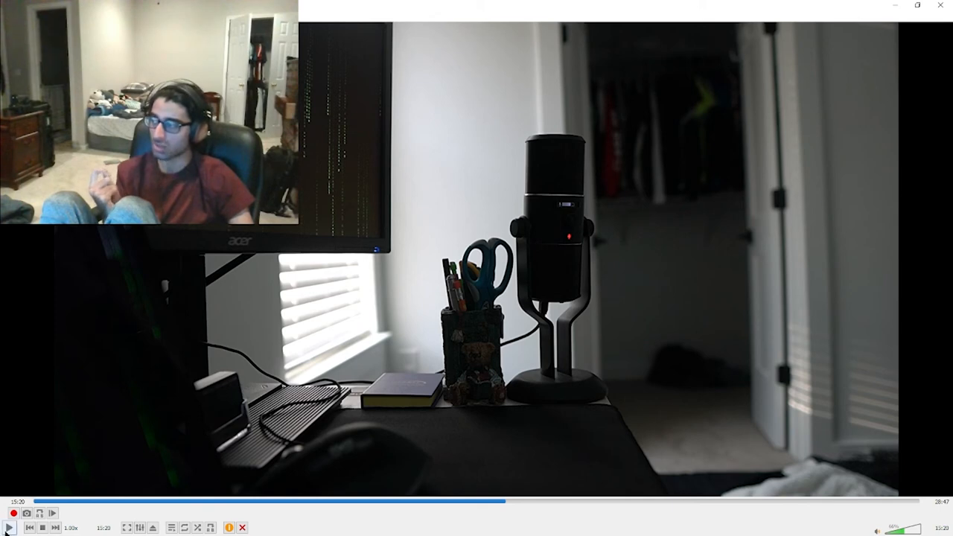
mouse_move(9, 527)
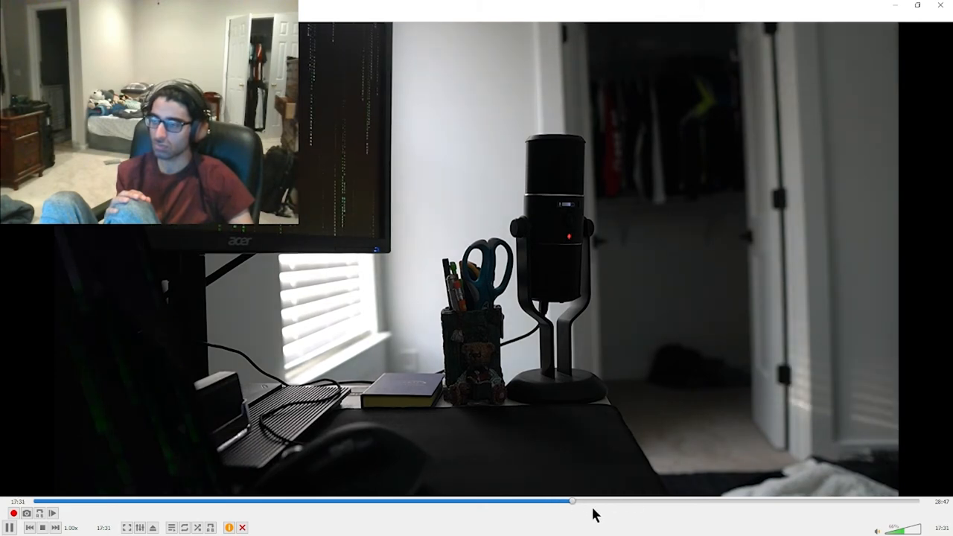
Step: Jump the vlog a little further along the empty desk scene
left_click(589, 501)
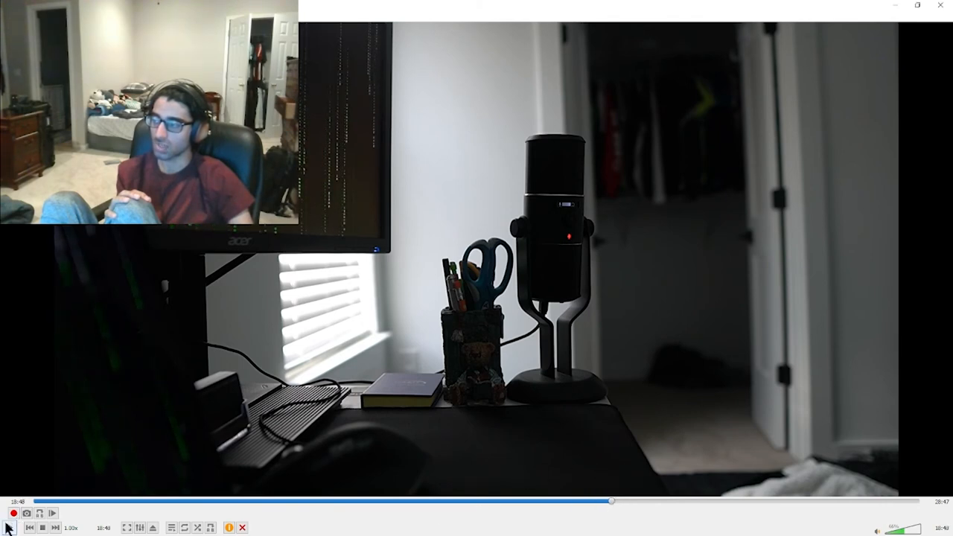
Step: Pause the vlog, then seek far ahead toward its end on the desk scene
left_click(9, 512)
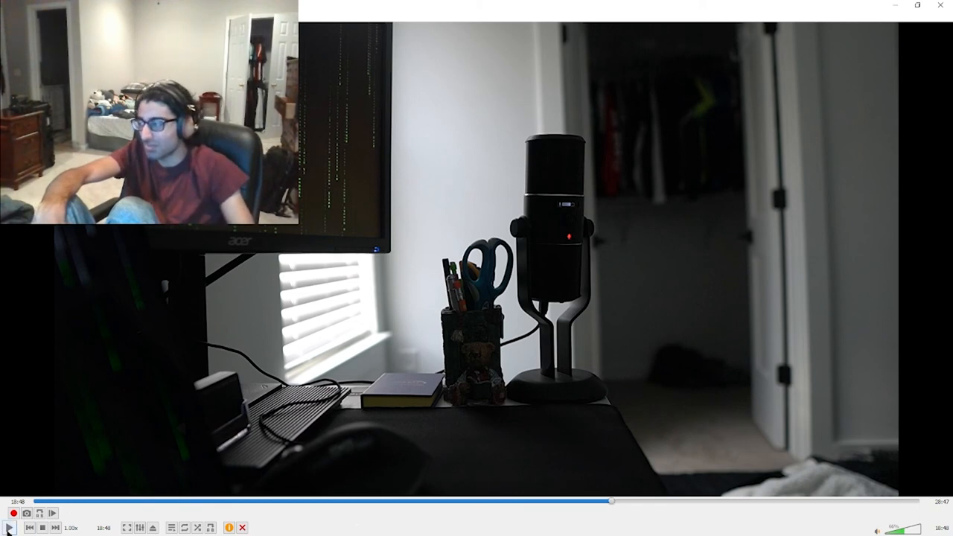
left_click(684, 500)
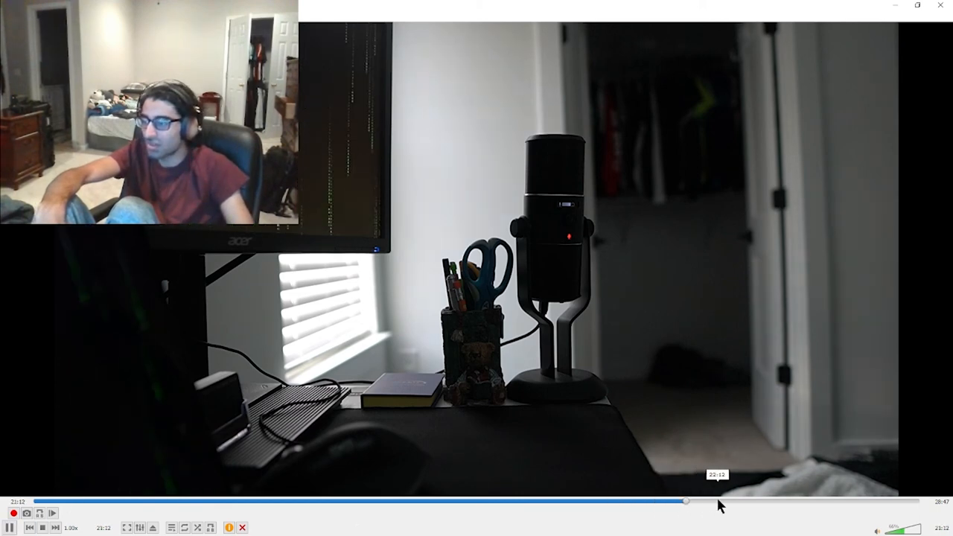
left_click_drag(684, 500, 821, 500)
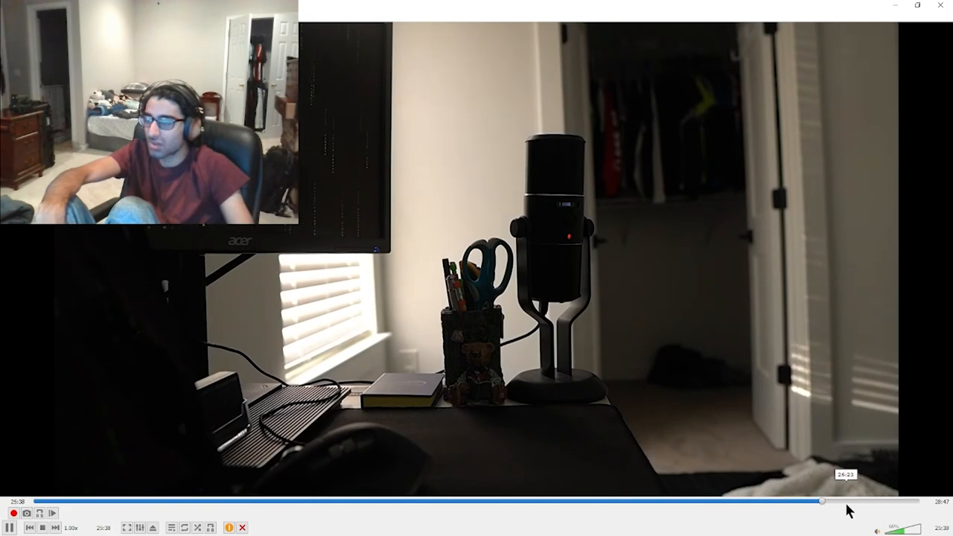